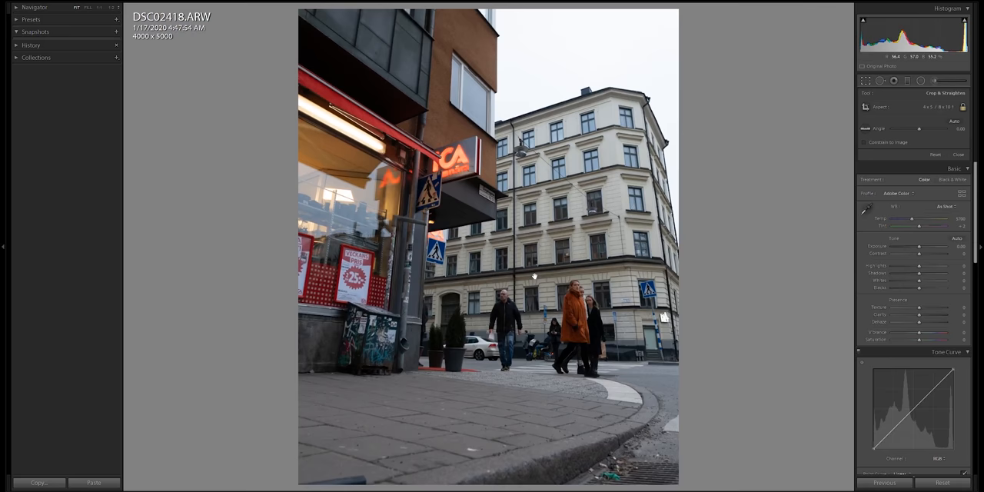
Step: Begin adjusting the 4x5 portrait crop overlay on the corner building photo
click(869, 81)
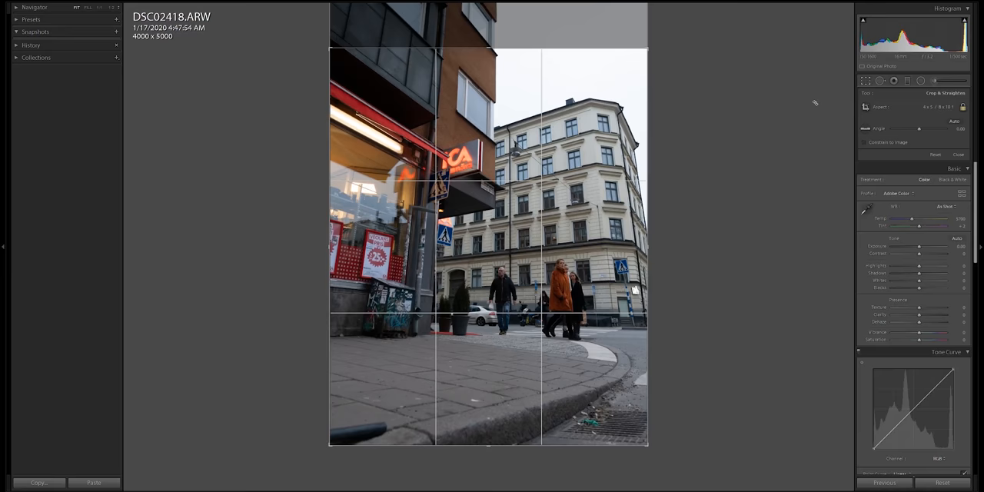